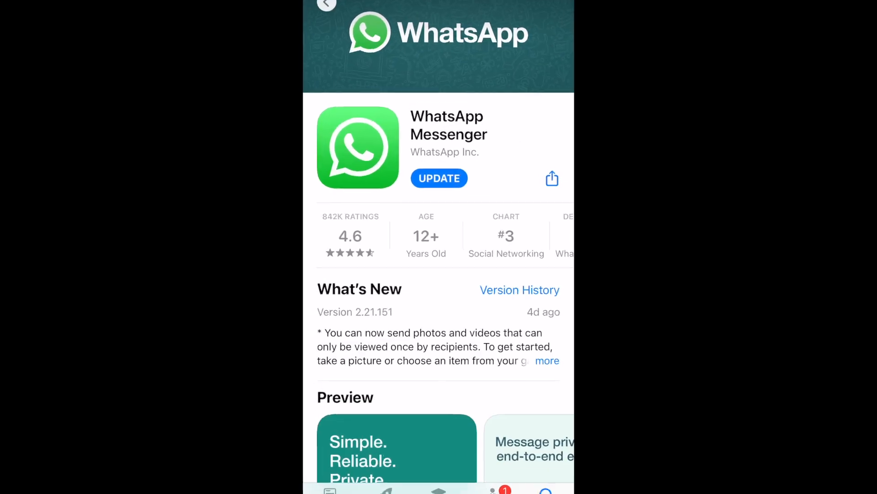
Step: Update WhatsApp Messenger to the latest version and launch it from its store page
{"action": "left_click", "coordinate": [438, 178]}
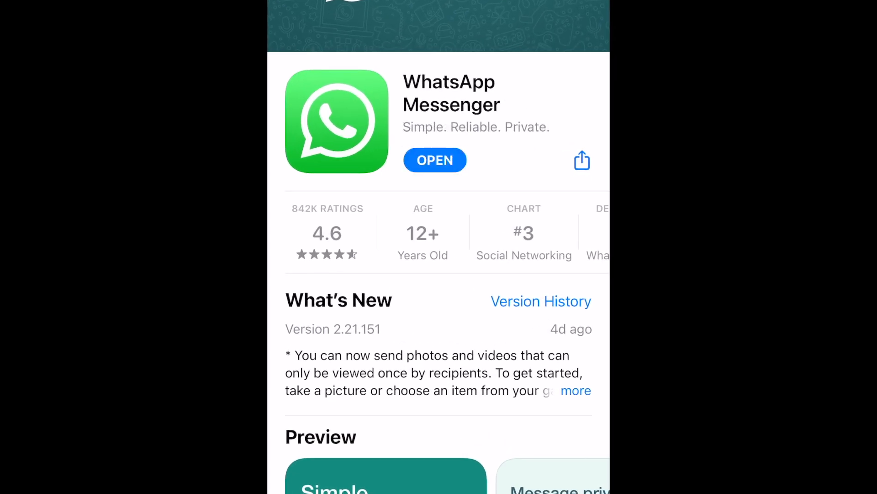
{"action": "left_click", "coordinate": [435, 160]}
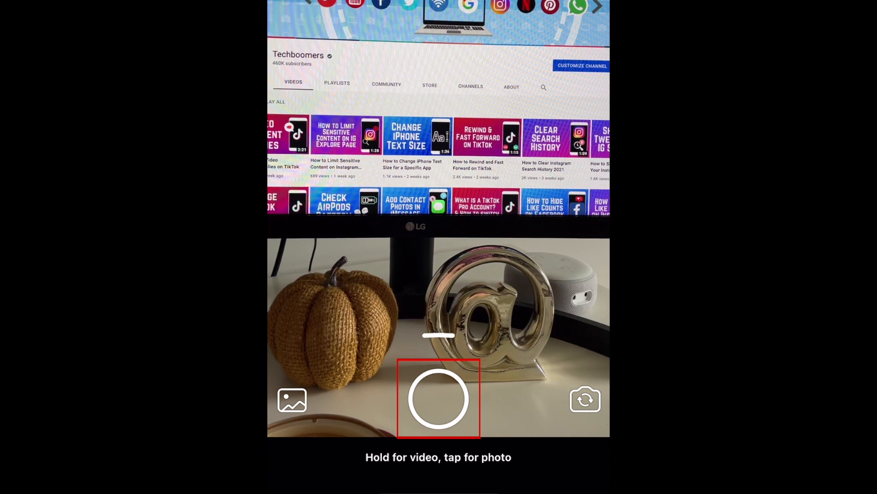
Step: Capture the desk-scene photo so it sits in the send preview
{"action": "left_click", "coordinate": [293, 400]}
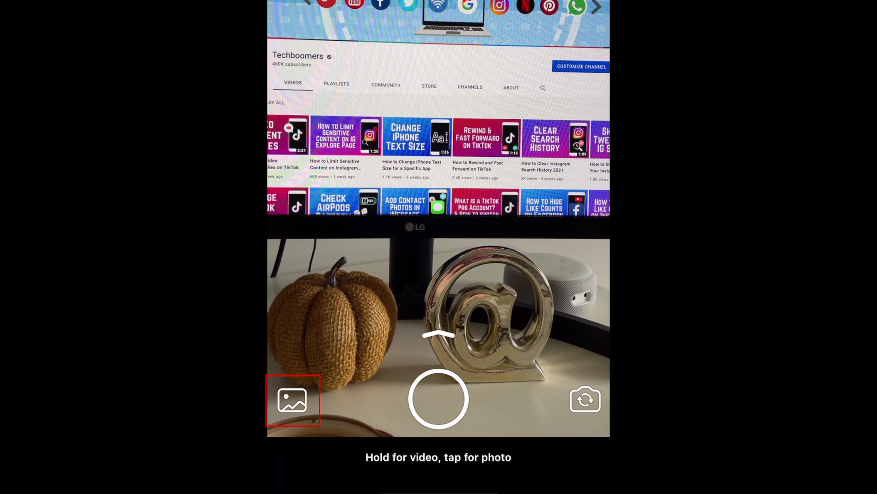
{"action": "left_click", "coordinate": [438, 399]}
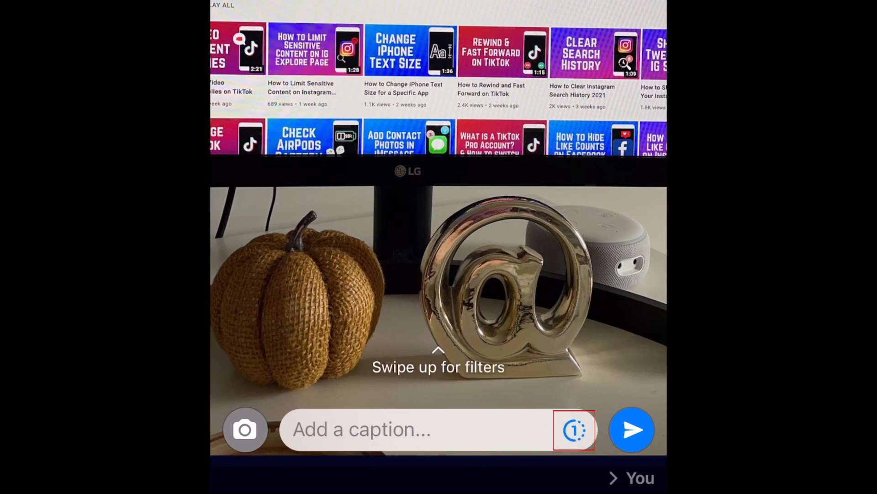
Step: Mark the photo as View Once and send it to the chat
{"action": "left_click", "coordinate": [574, 430]}
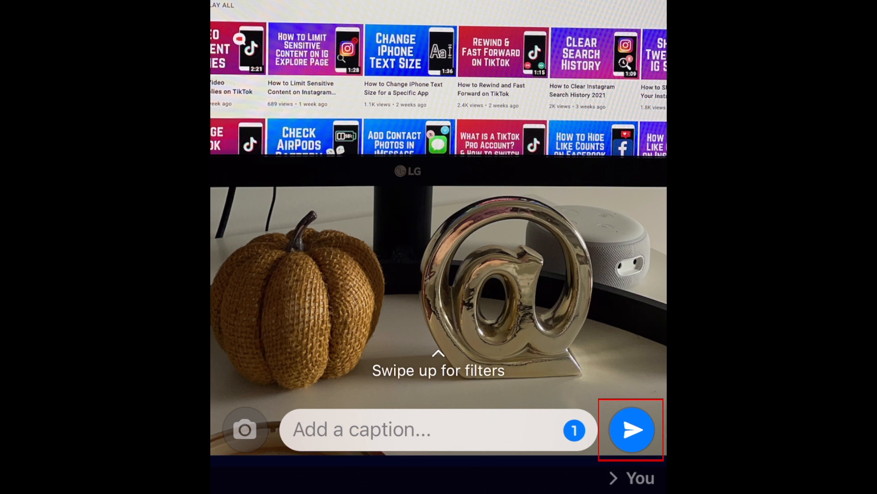
{"action": "left_click", "coordinate": [632, 430]}
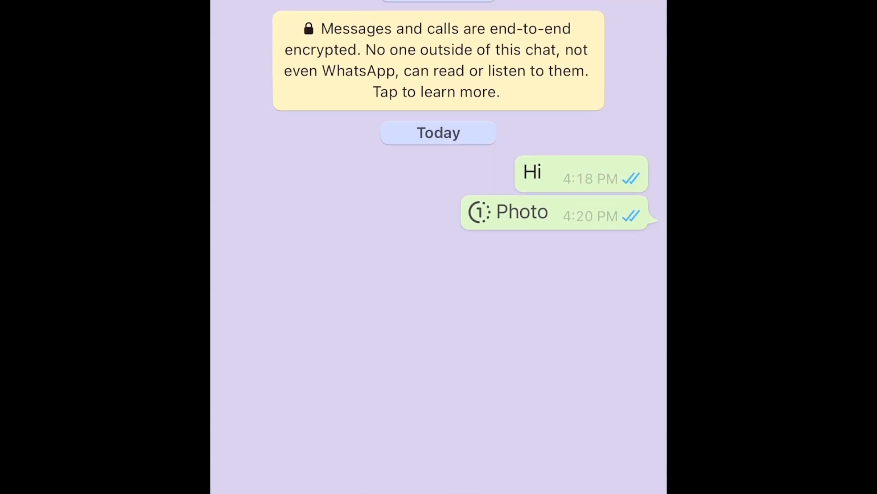